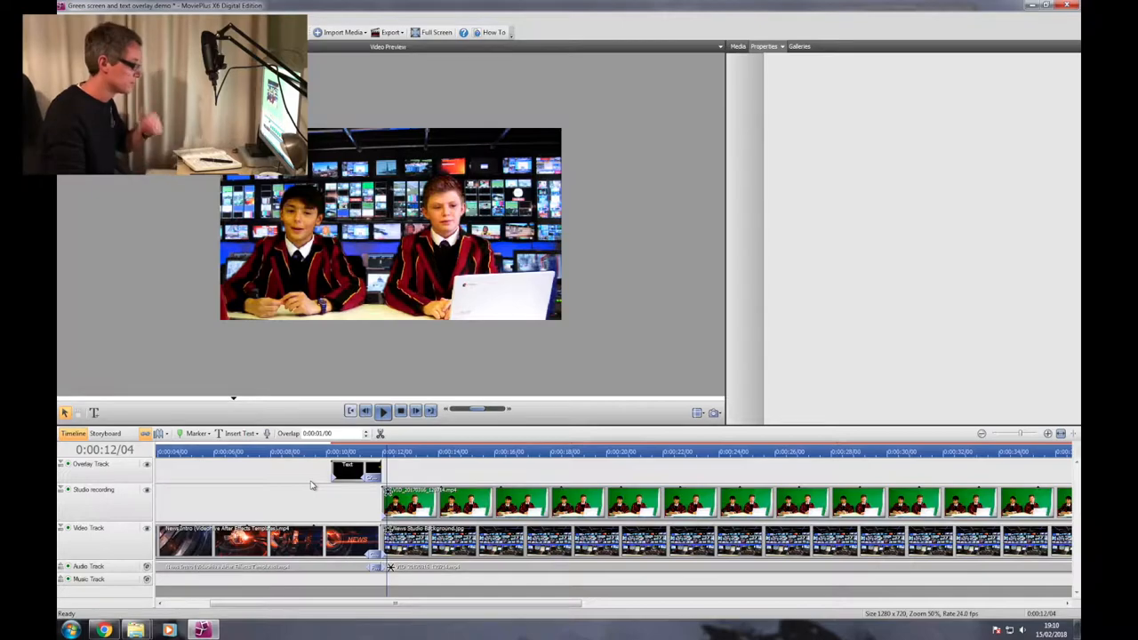
Step: Add a new video track at the top of the timeline and name it 'Text'
click(181, 47)
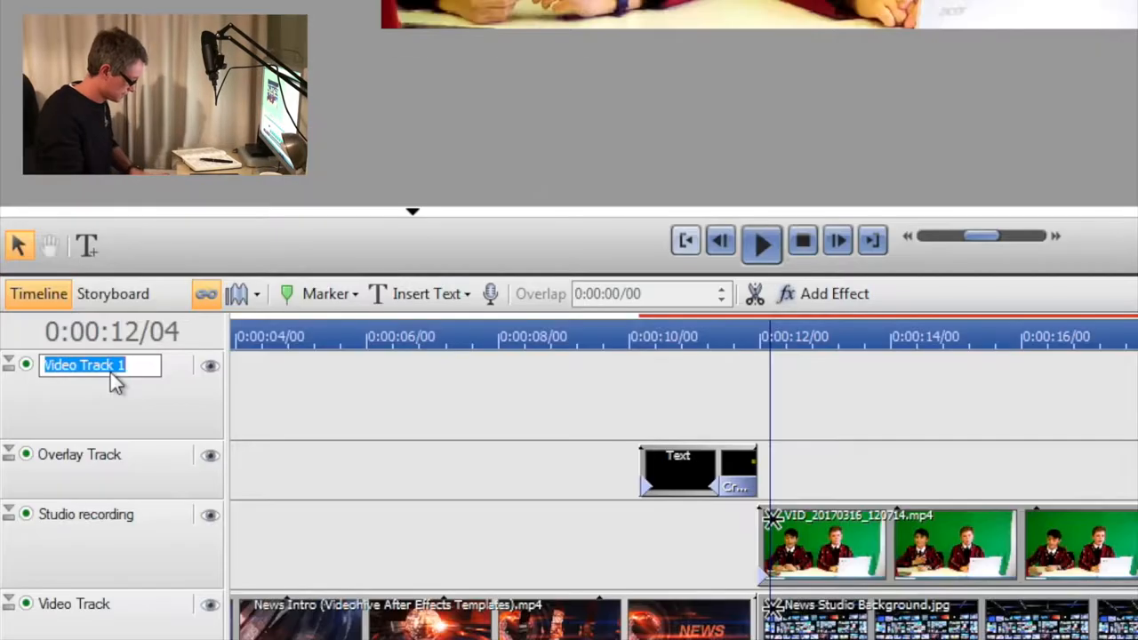
text(Text)
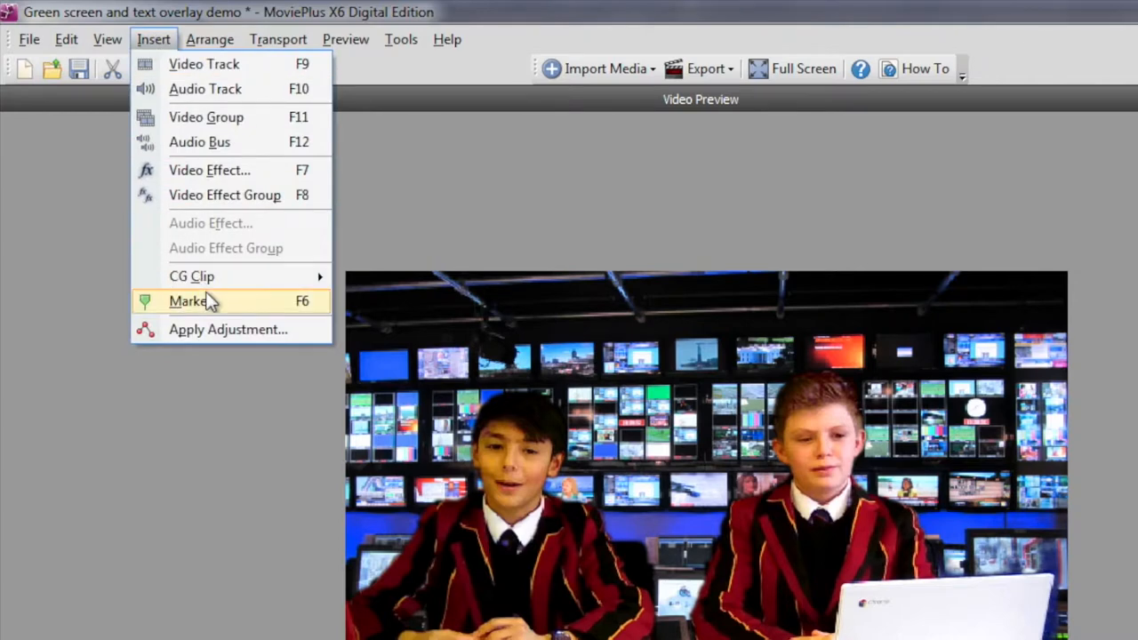
mouse_move(192, 275)
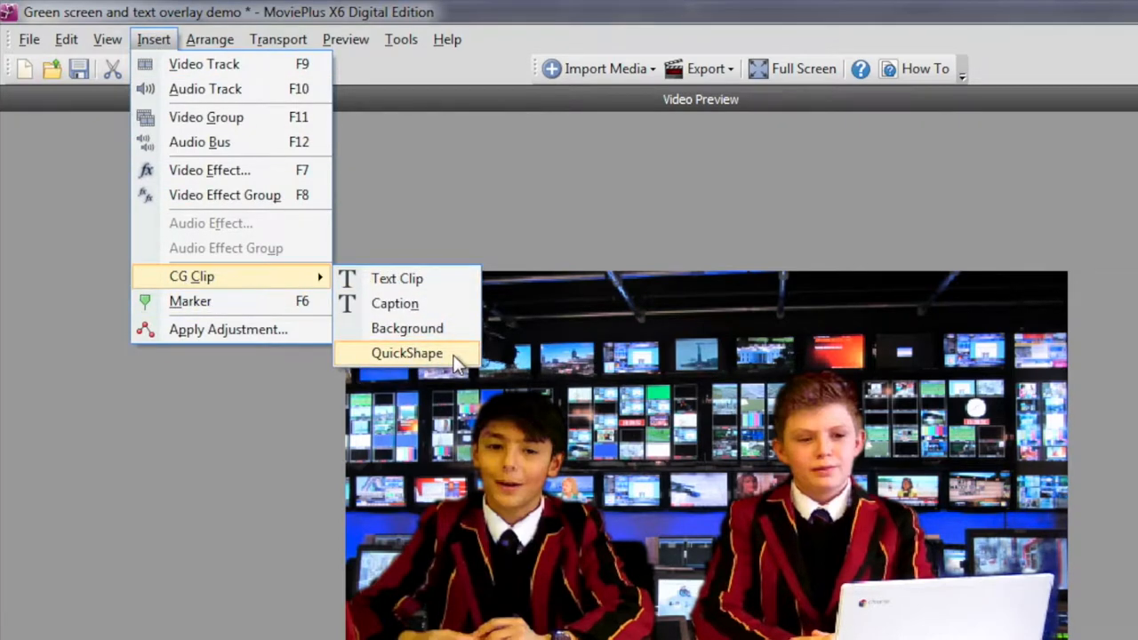
Step: Insert a rectangle QuickShape clip scaled to Y 15.56% and positioned at Y 42.22% as a bottom banner
click(405, 352)
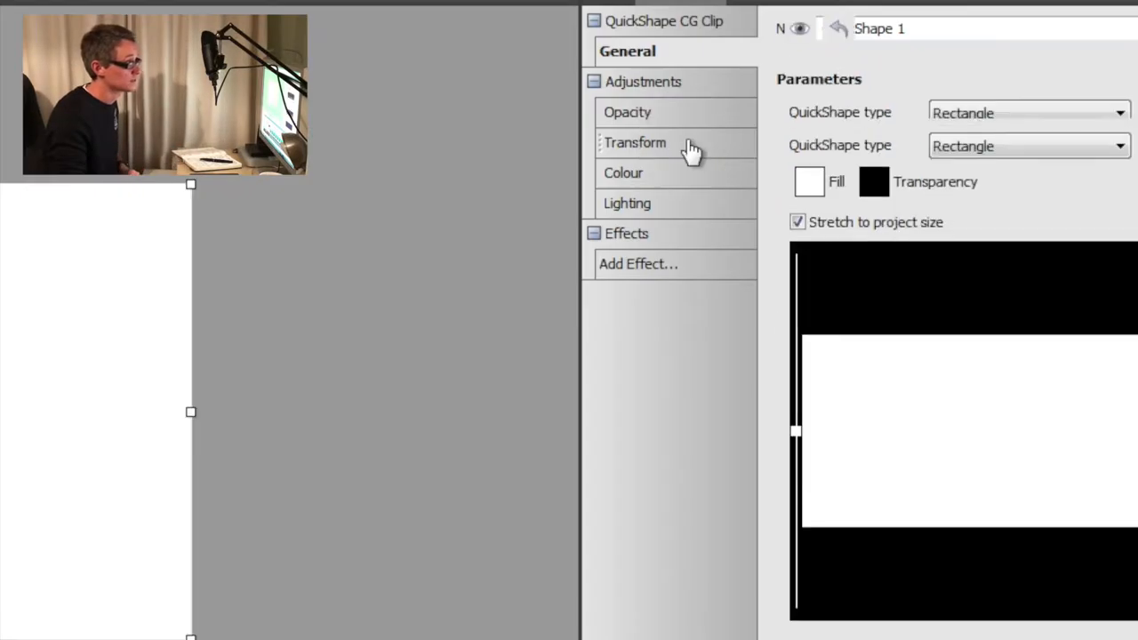
click(635, 142)
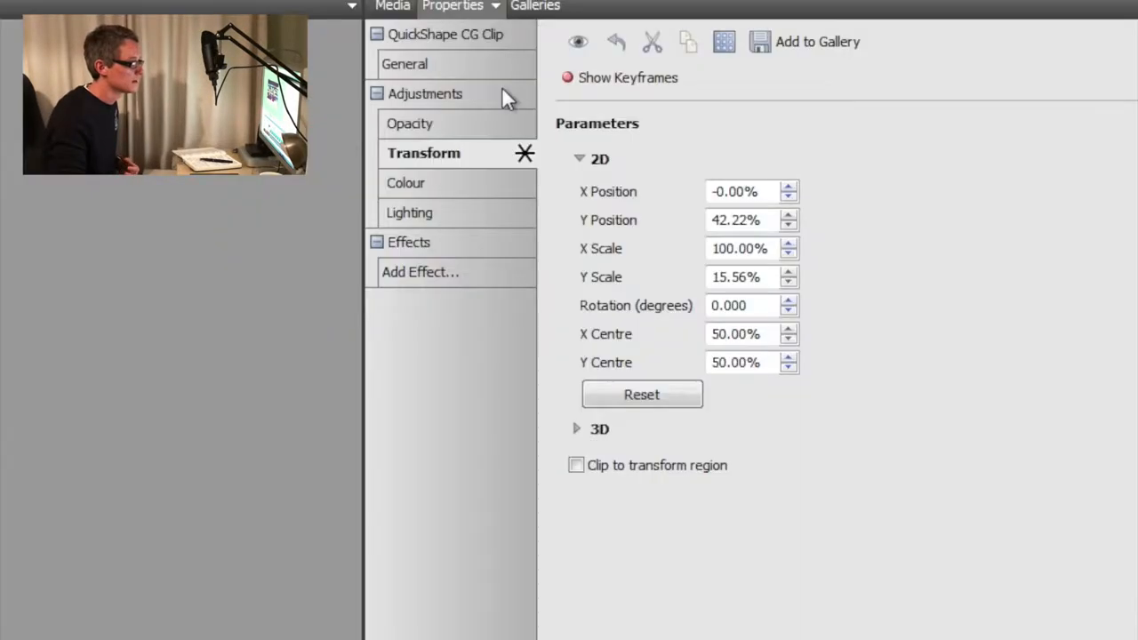
Step: Fill the banner shape solid dark red via the General fill colour, after trying a red gradient
click(405, 64)
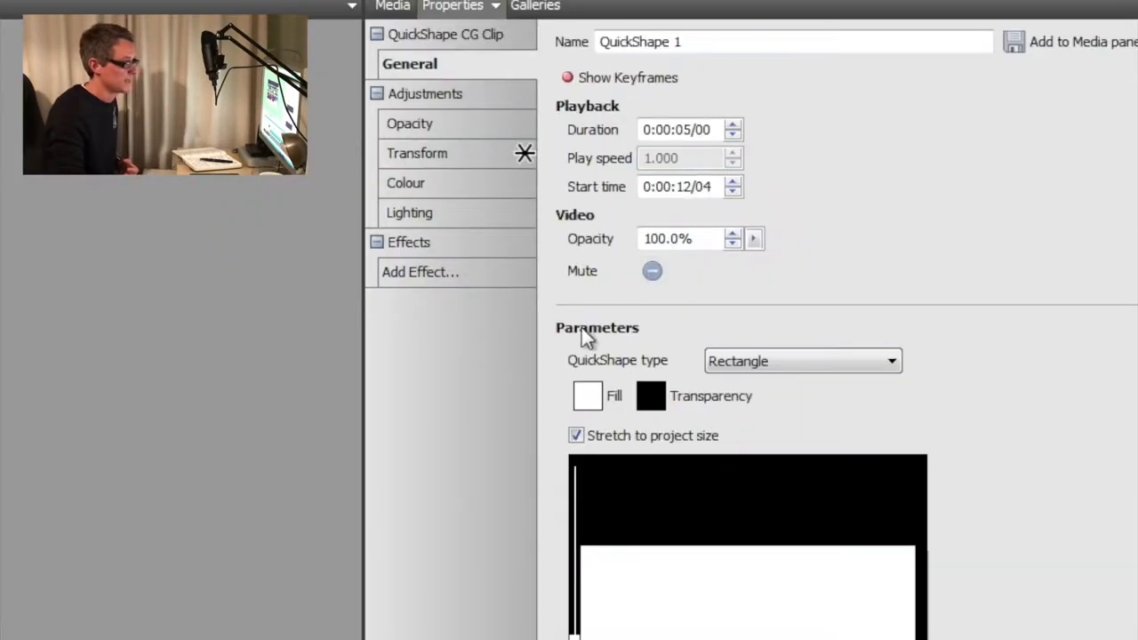
mouse_move(590, 409)
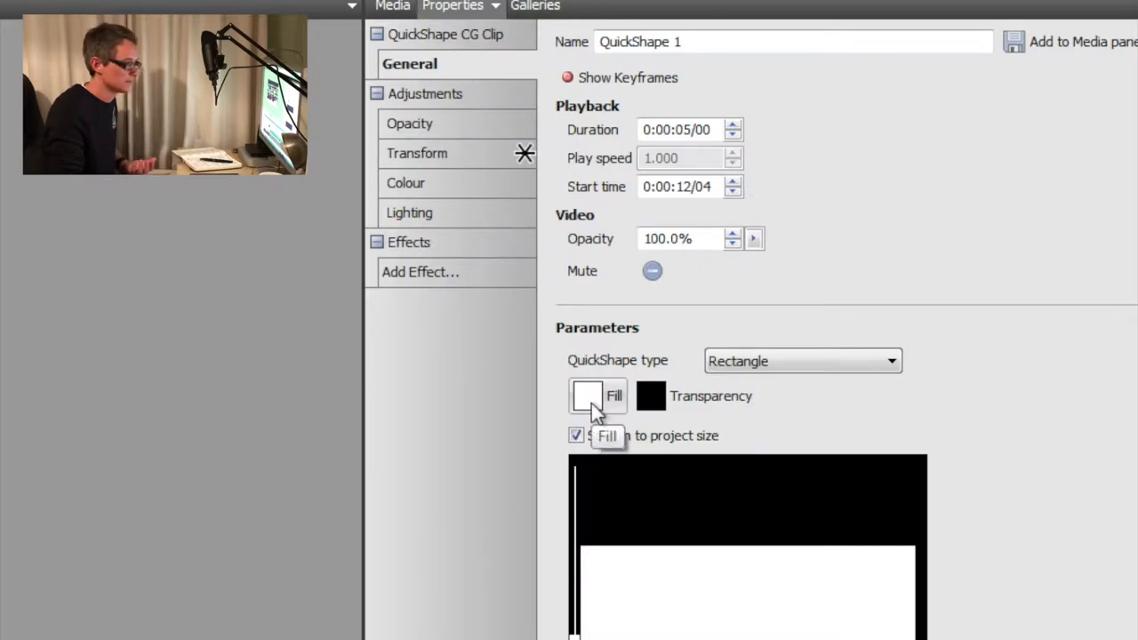
click(587, 398)
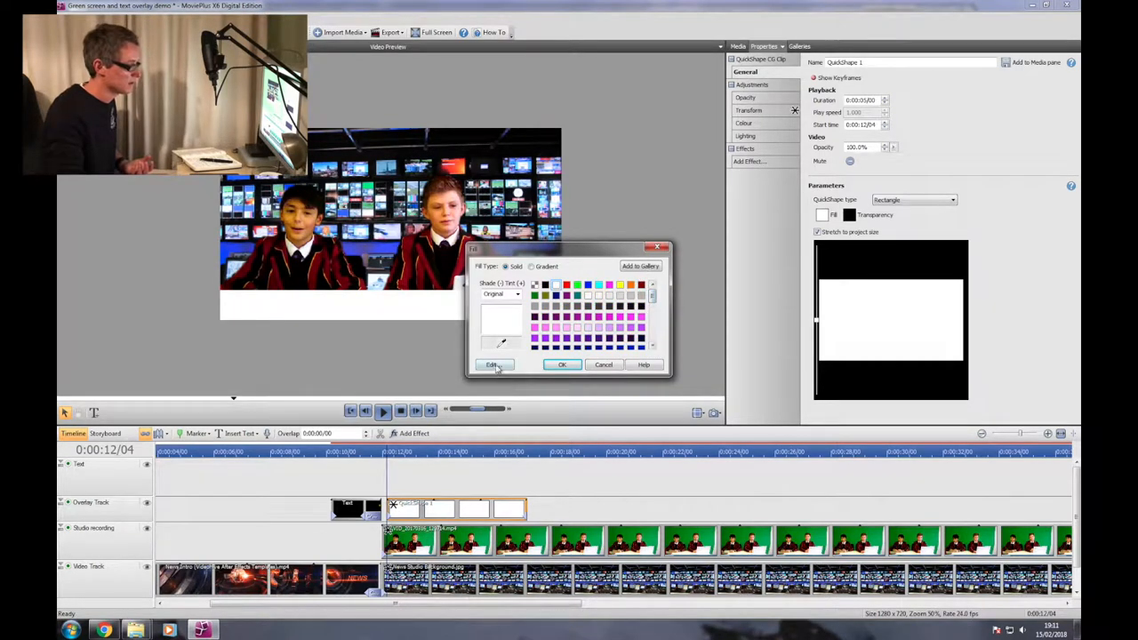
click(492, 364)
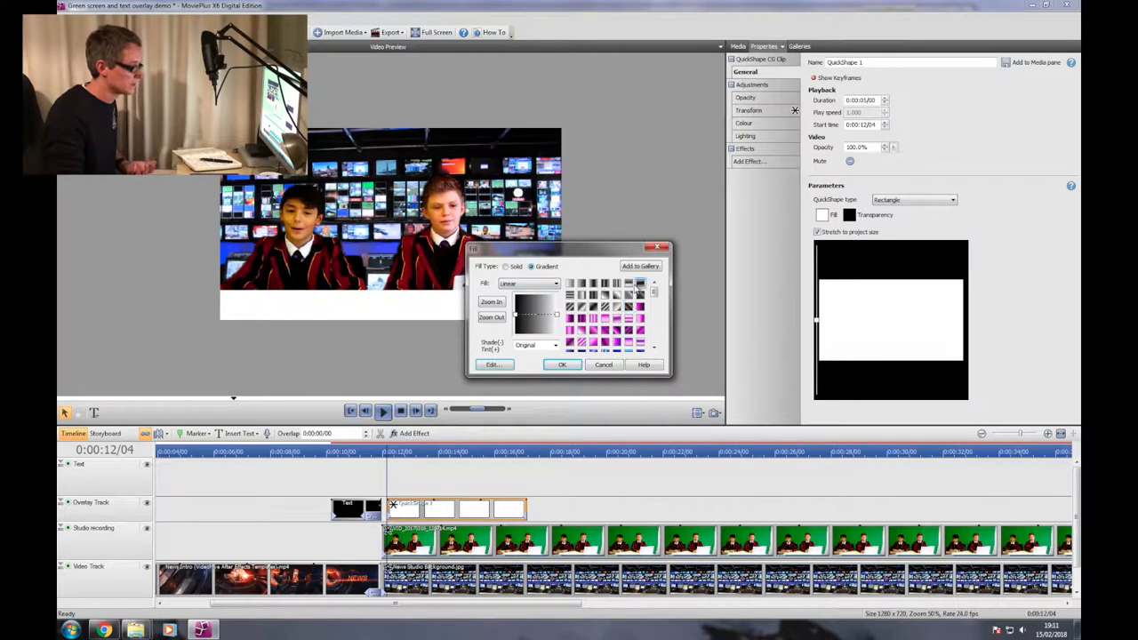
click(650, 316)
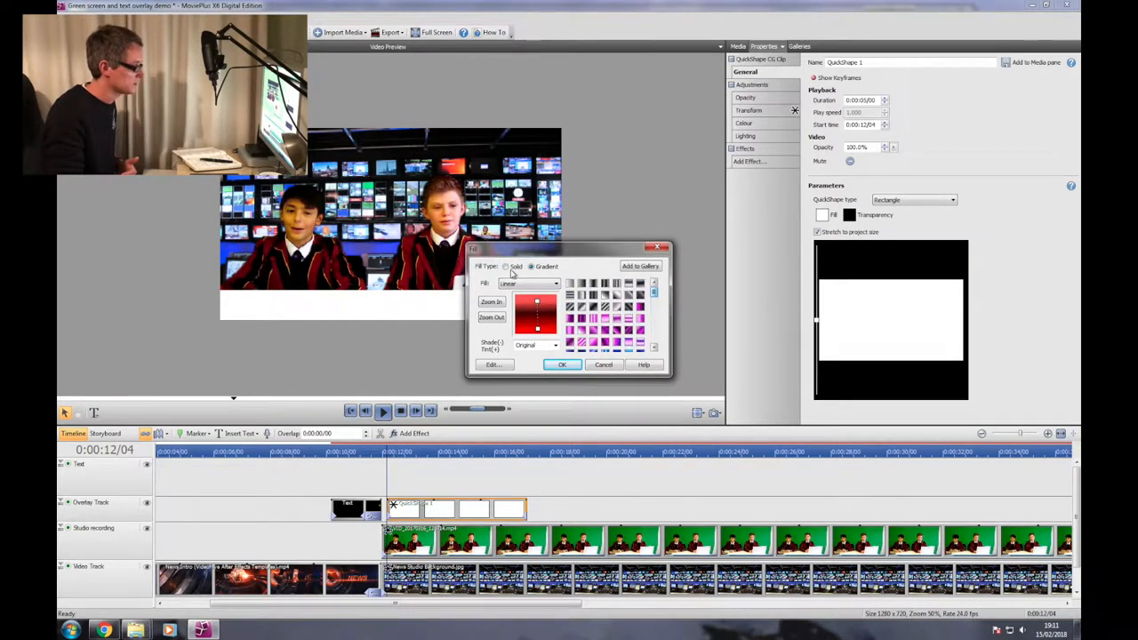
click(508, 267)
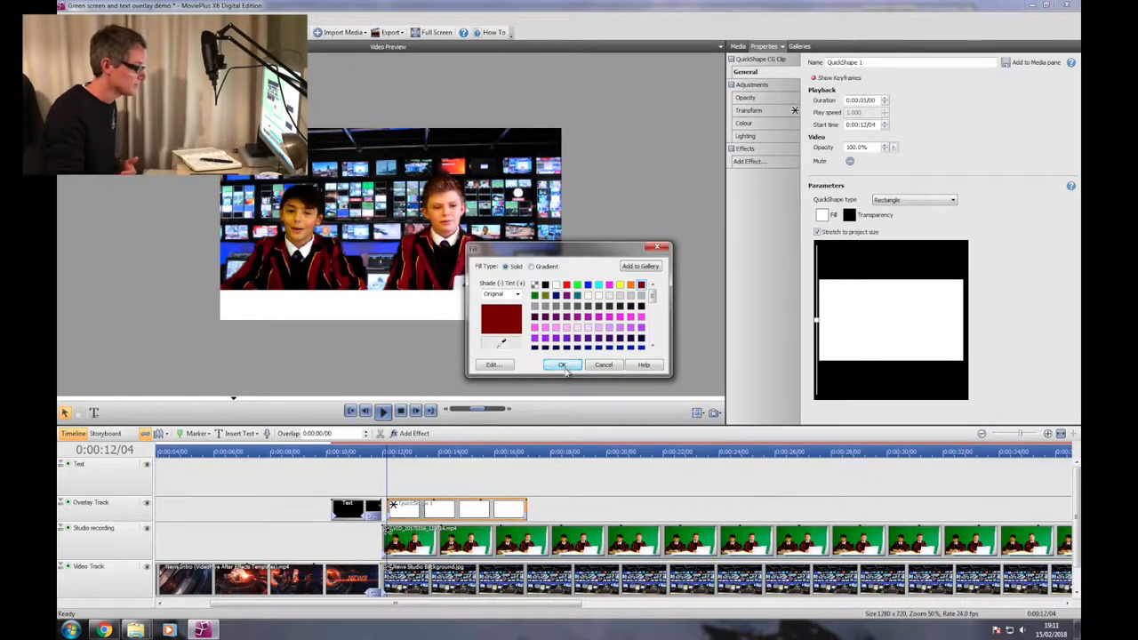
click(562, 365)
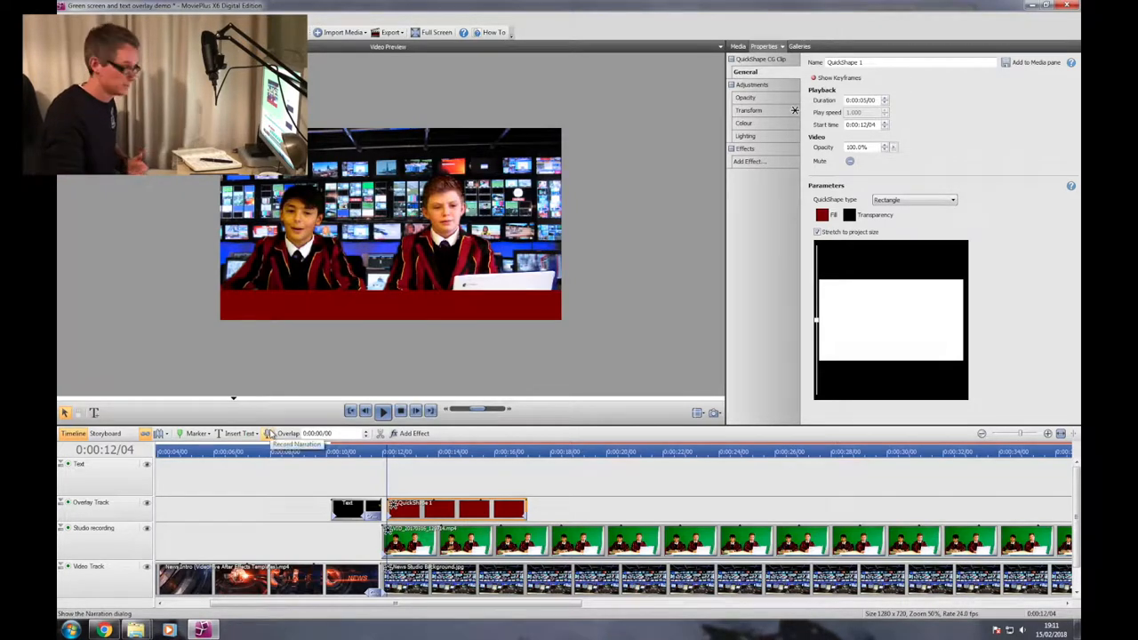
Step: Add a text clip on the Text track in a new font reading 'Lucas and Josh' over the banner
click(78, 466)
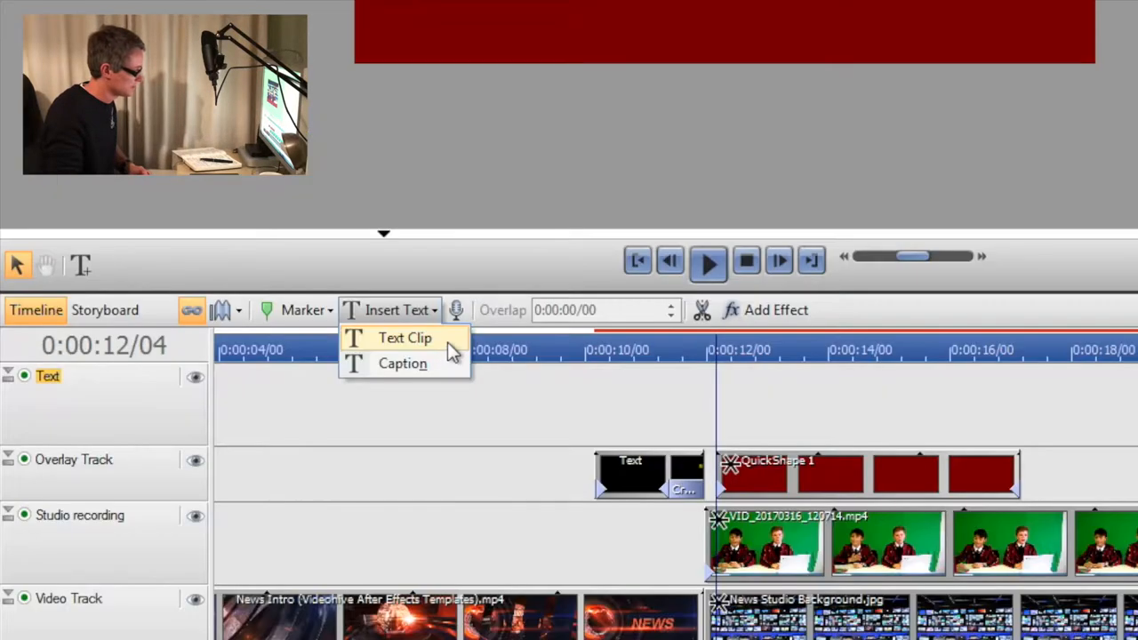
click(403, 338)
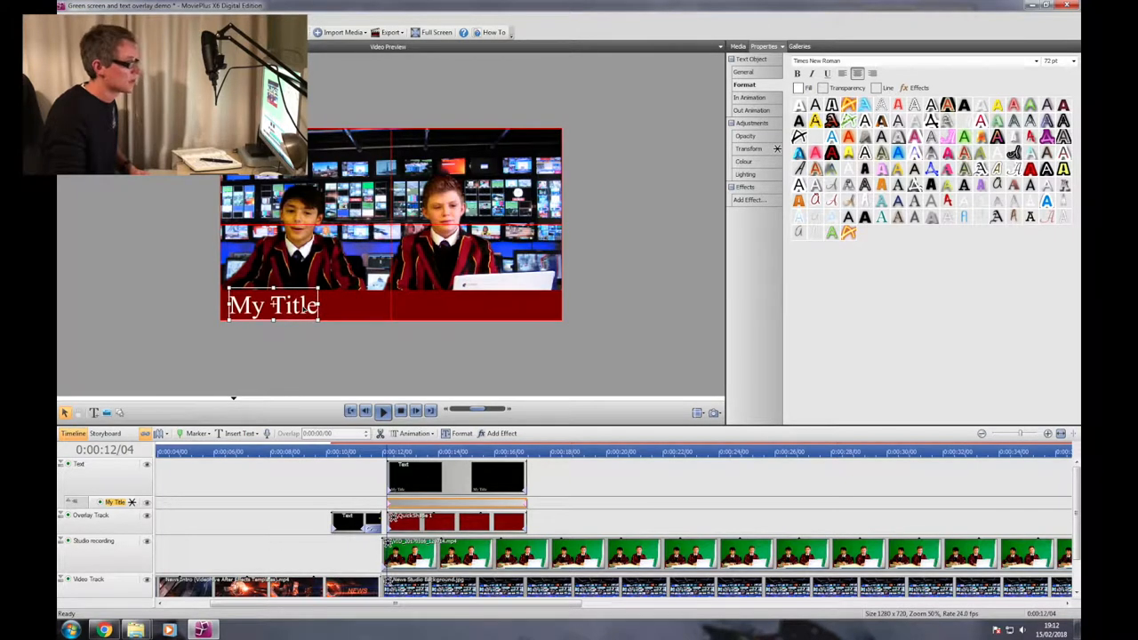
click(1035, 60)
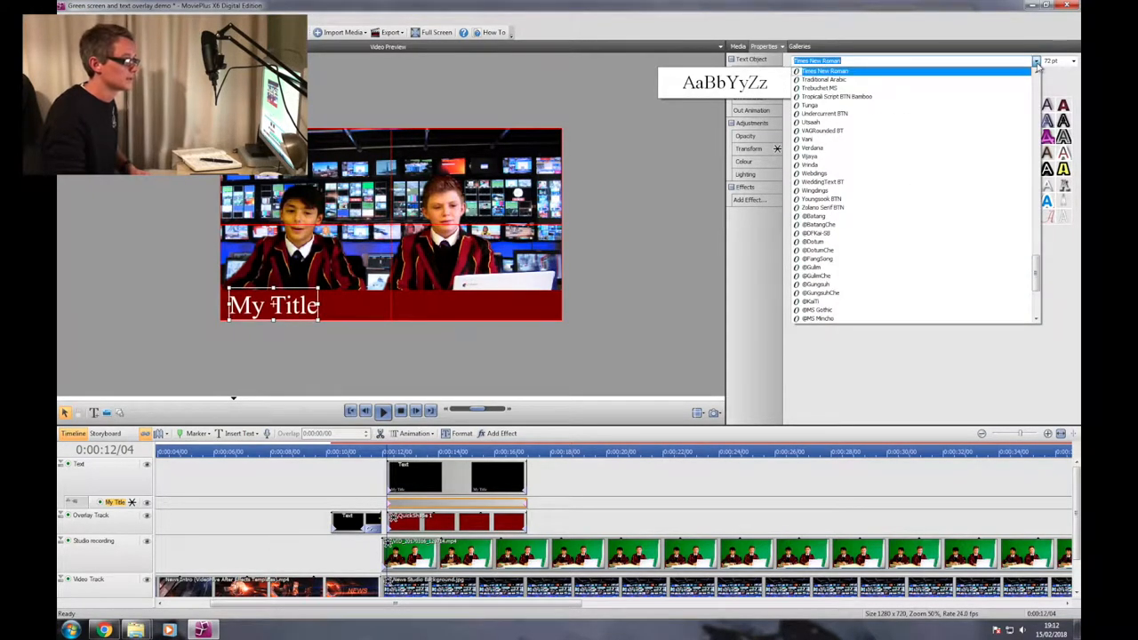
click(818, 88)
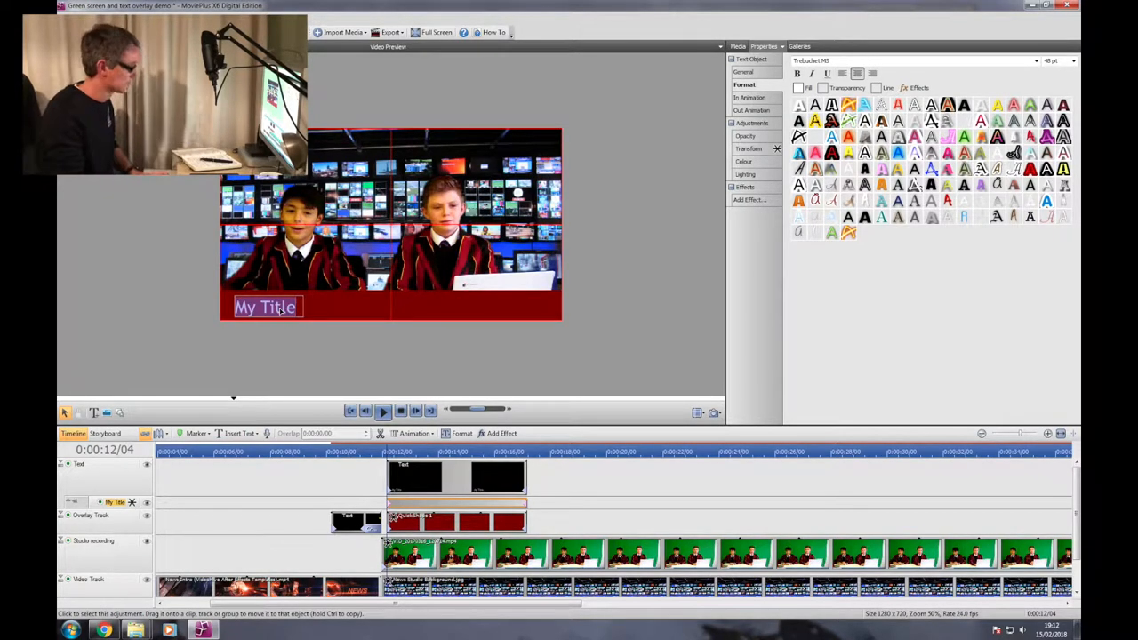
text(Lucas and Josh)
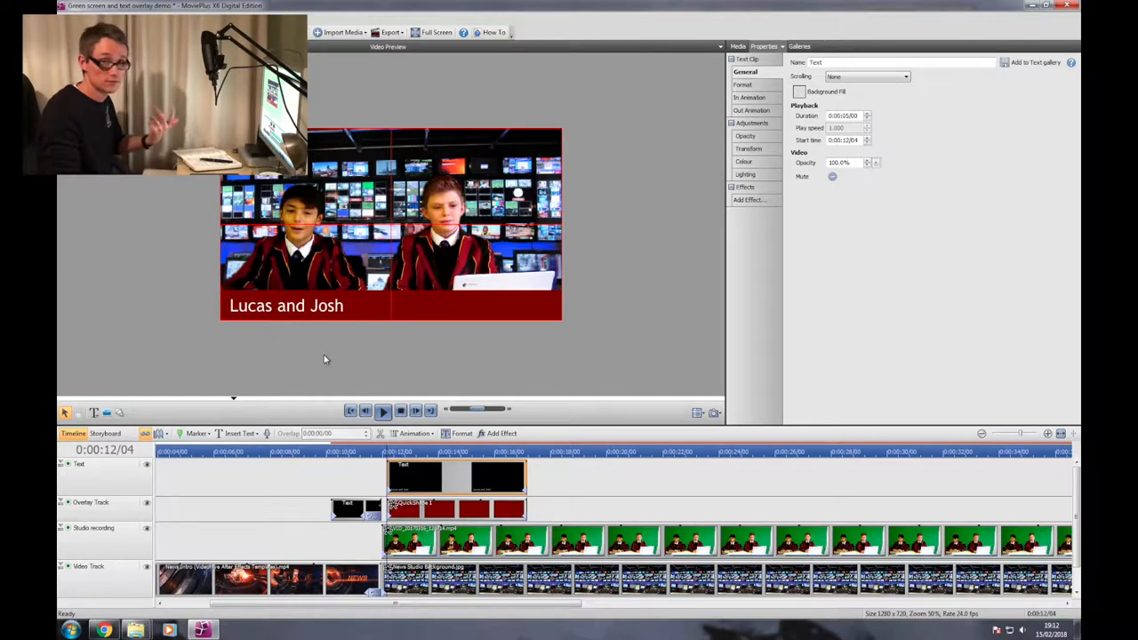
click(398, 410)
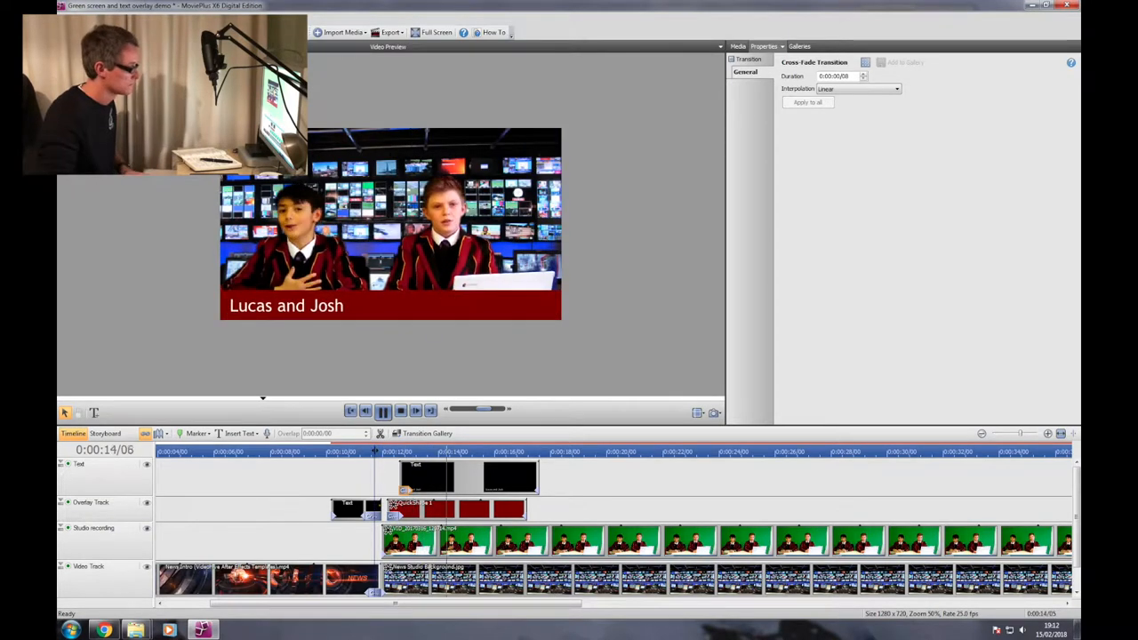
Step: Lengthen the title clip, trim the red banner to end with it, and review the Cross Fade transition
click(380, 411)
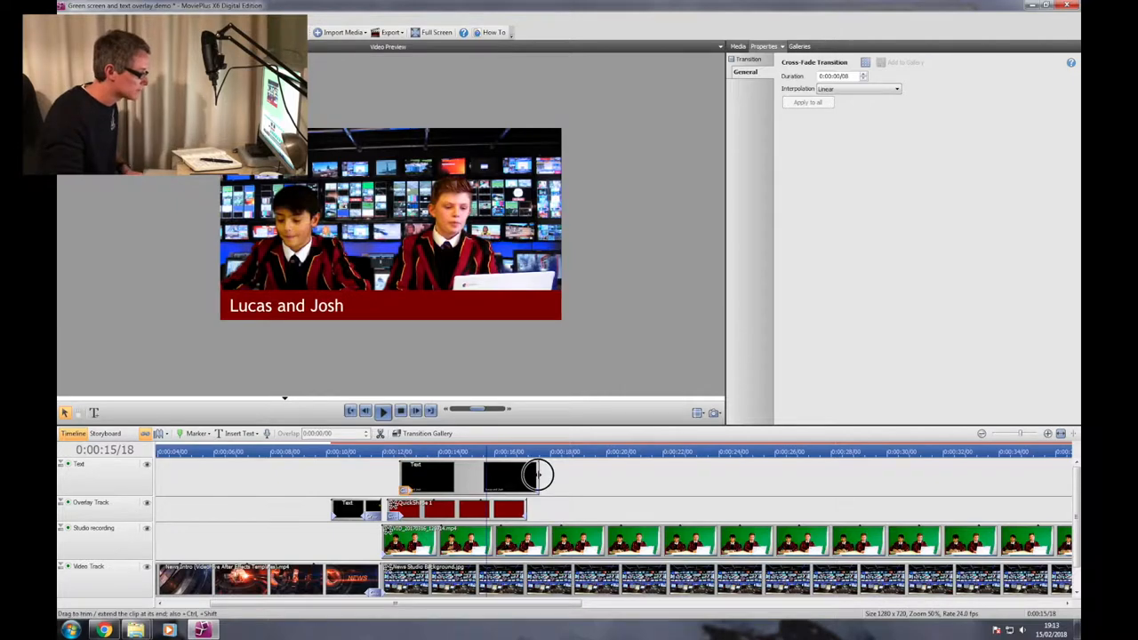
drag(537, 476, 489, 476)
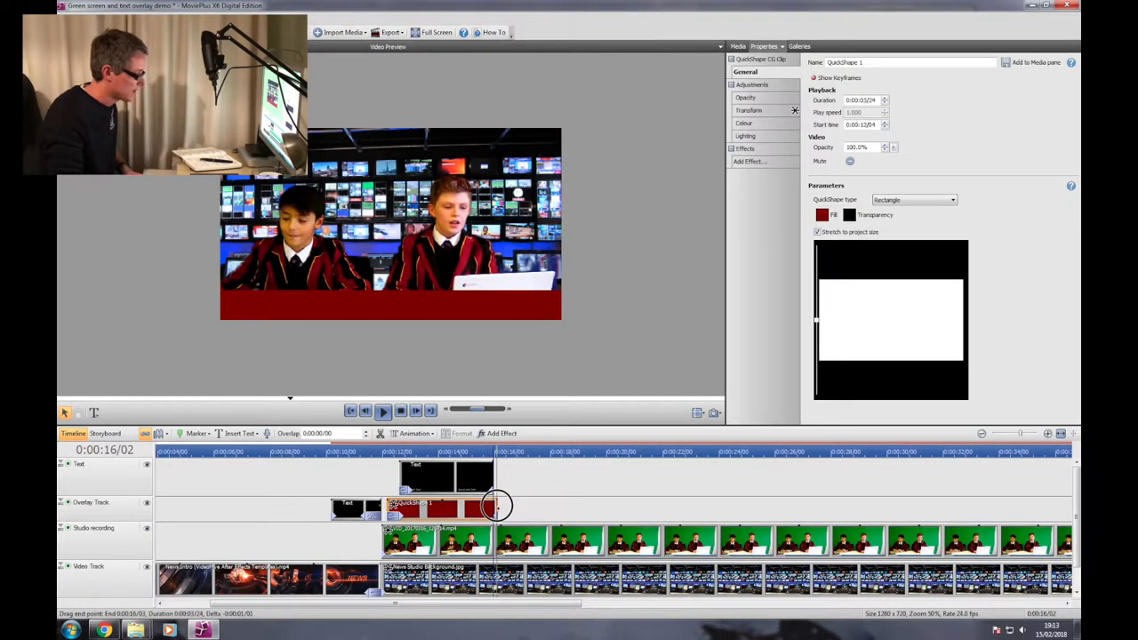
drag(497, 508, 490, 508)
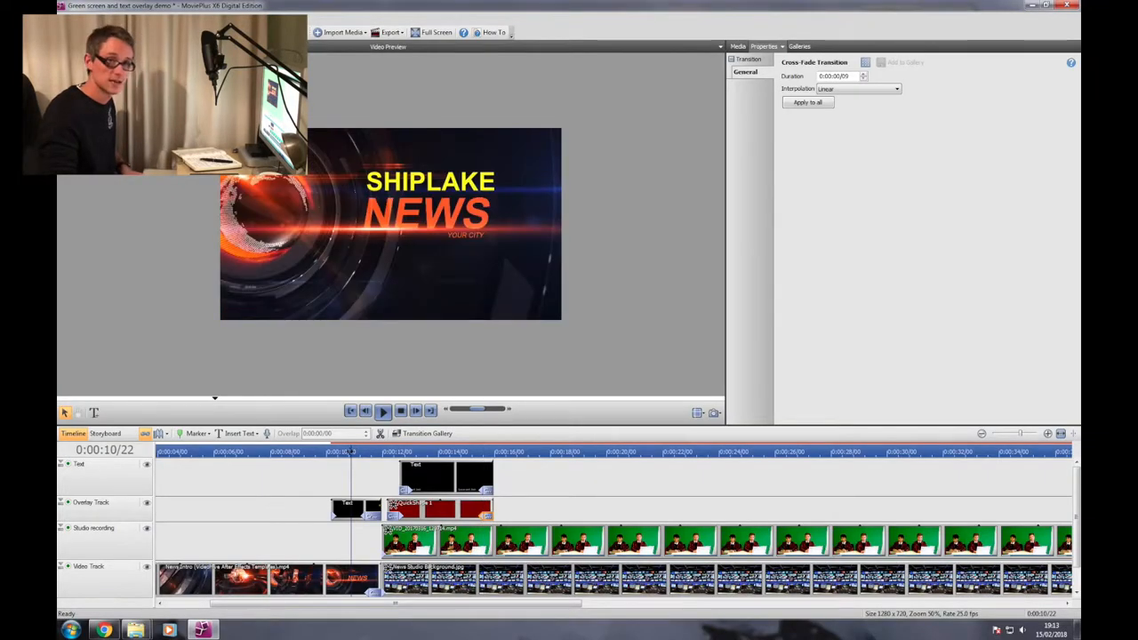
click(380, 413)
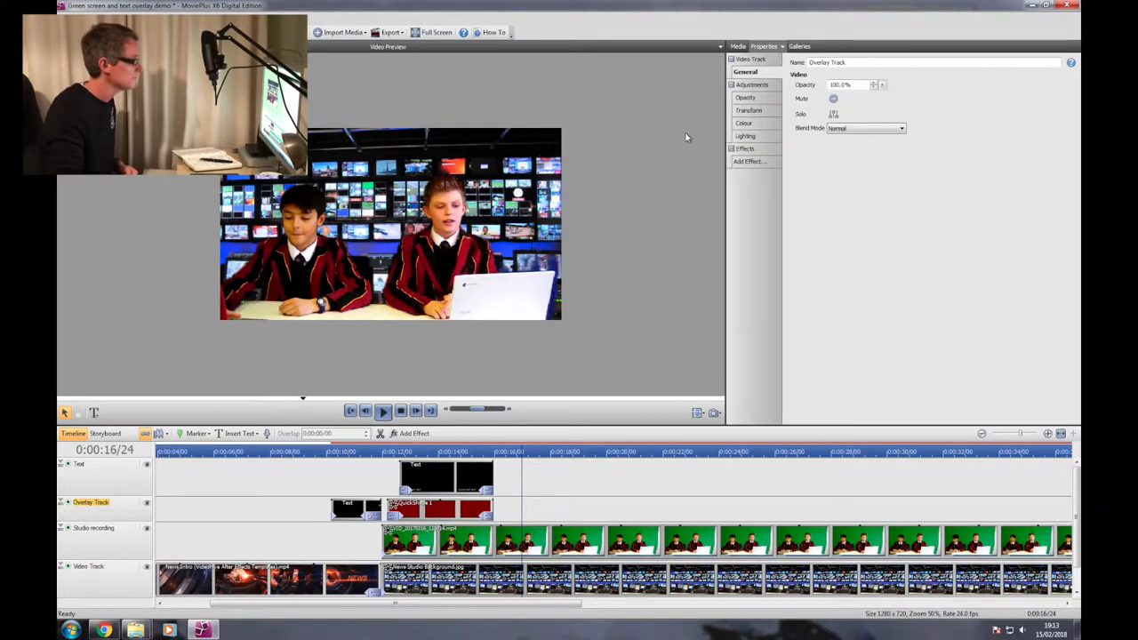
Step: Insert a second rectangle QuickShape on the Overlay Track, stretched to project size and filled blue as a bottom bar
click(182, 46)
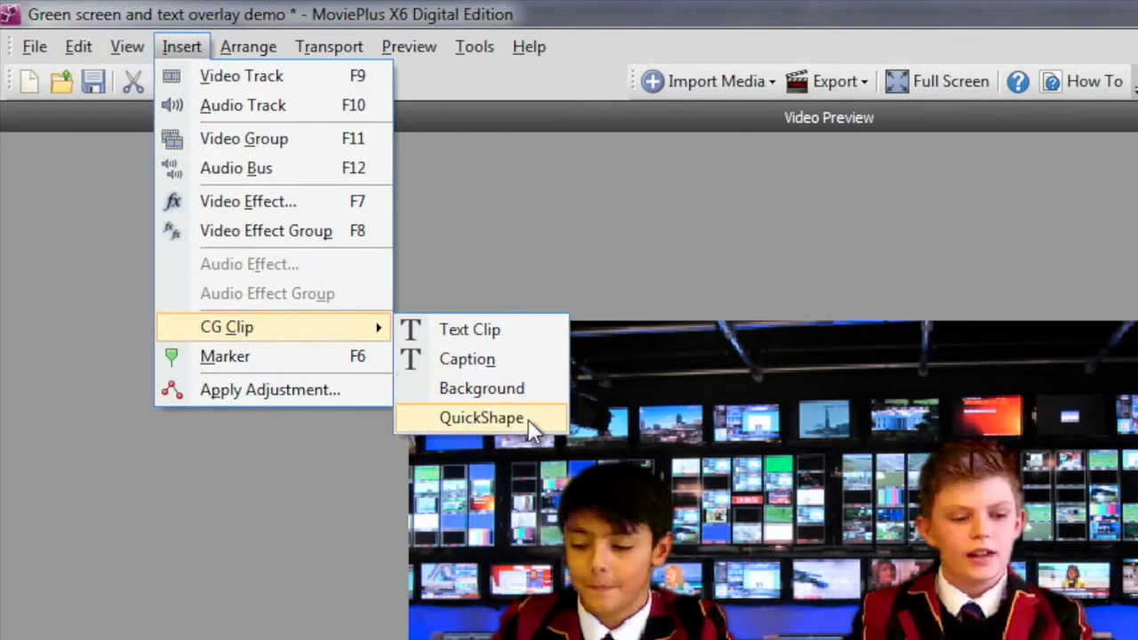
click(482, 416)
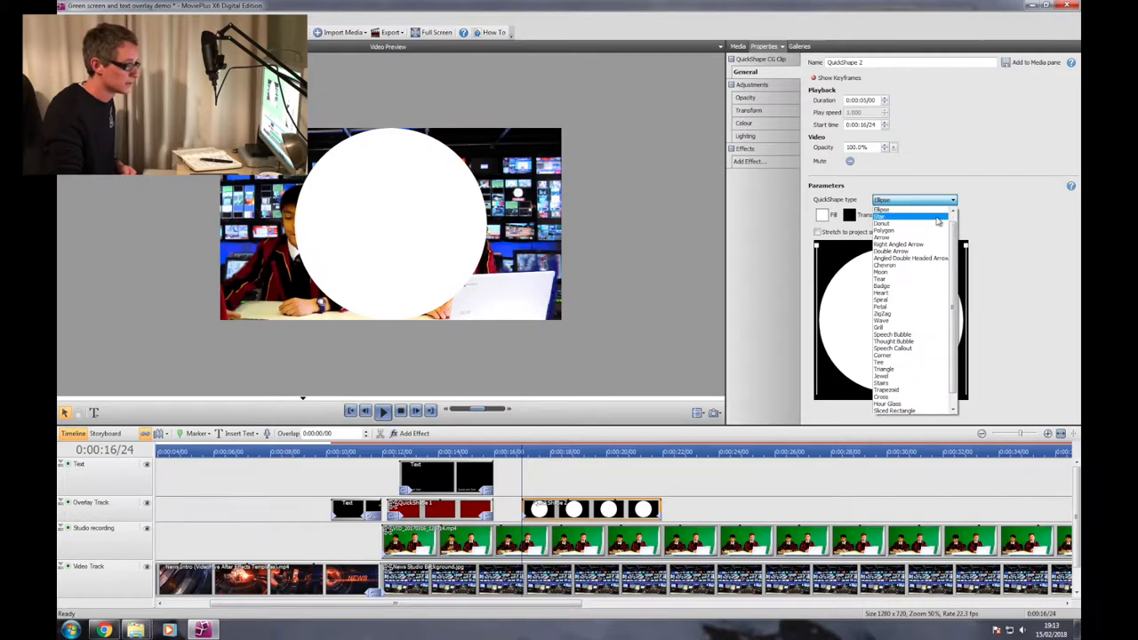
click(882, 215)
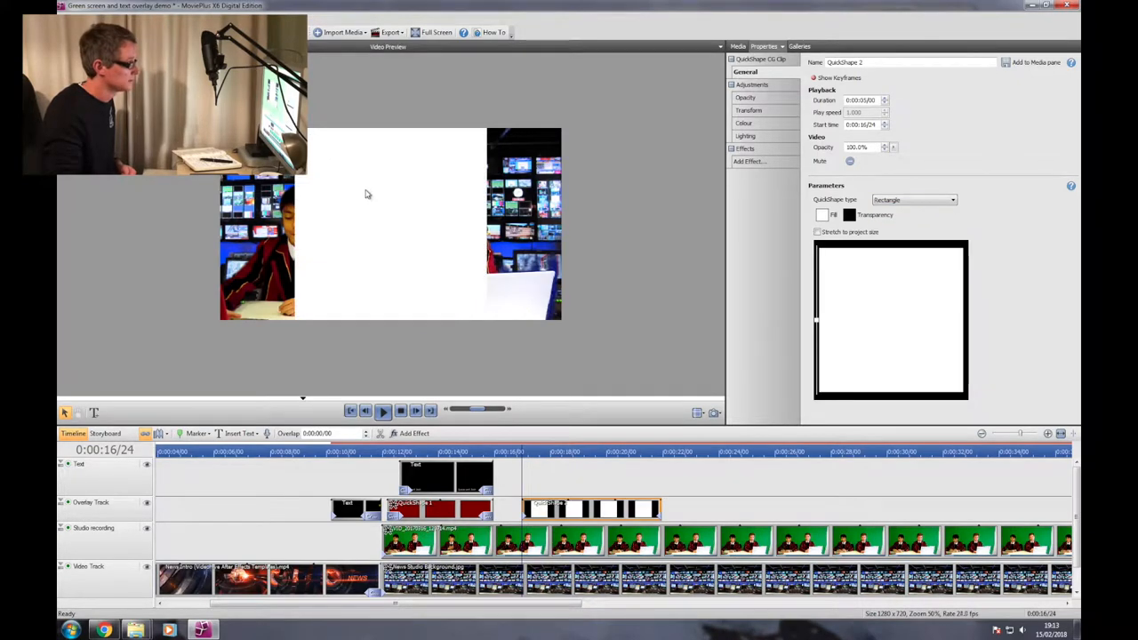
click(817, 231)
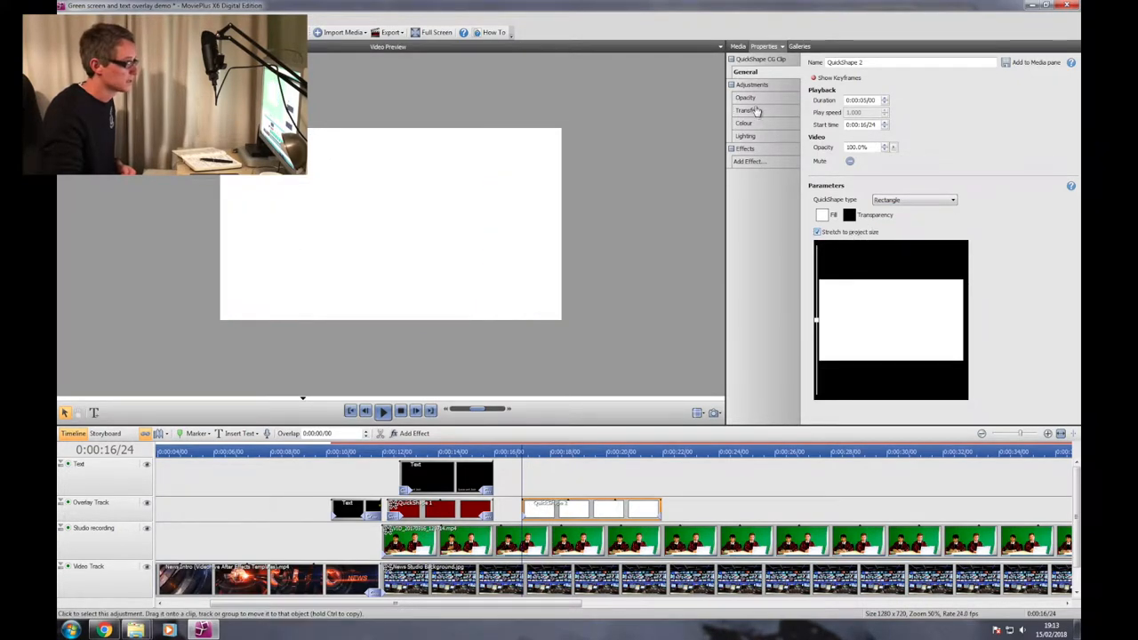
click(750, 110)
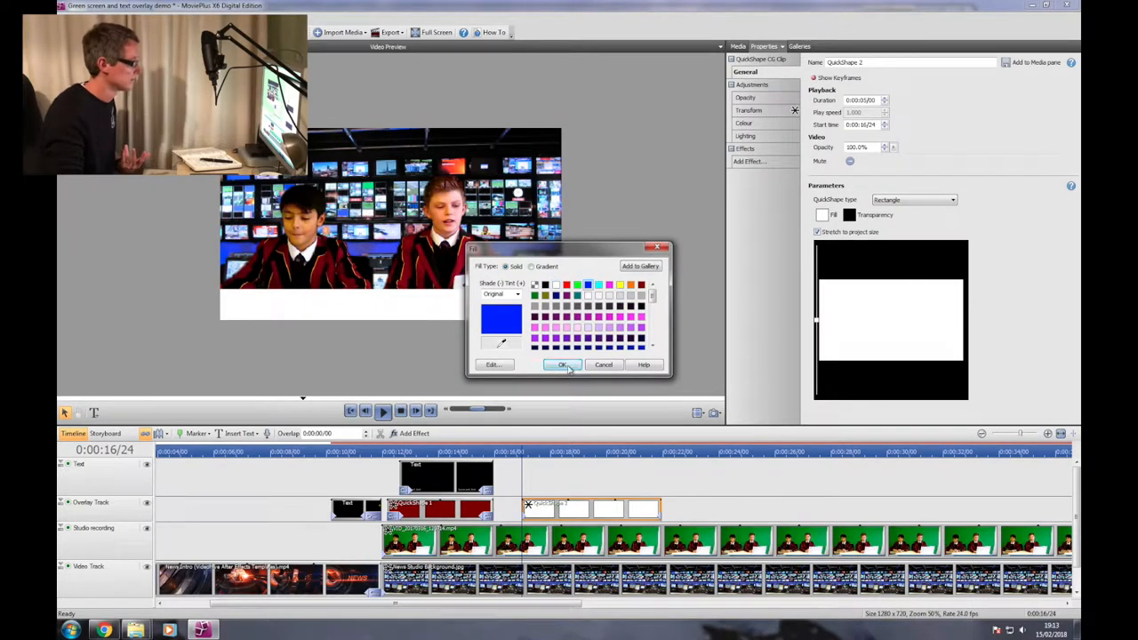
click(561, 365)
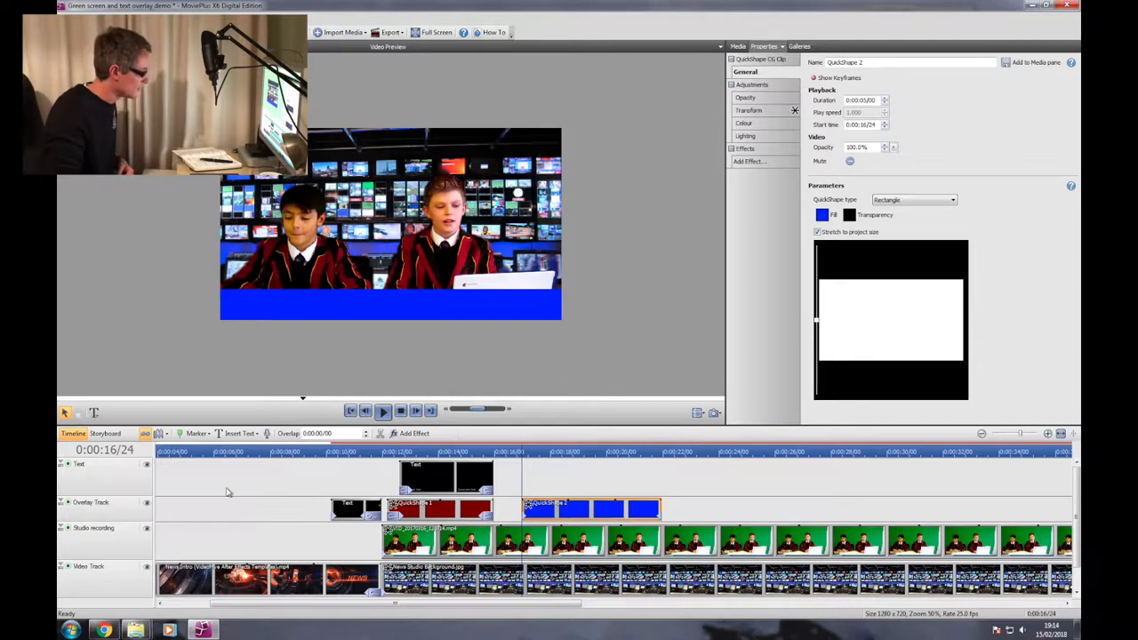
Step: Add a styled text clip on the Text track reading 'BREAKING NEWS! Hamster on the run...' over the blue bar
click(78, 465)
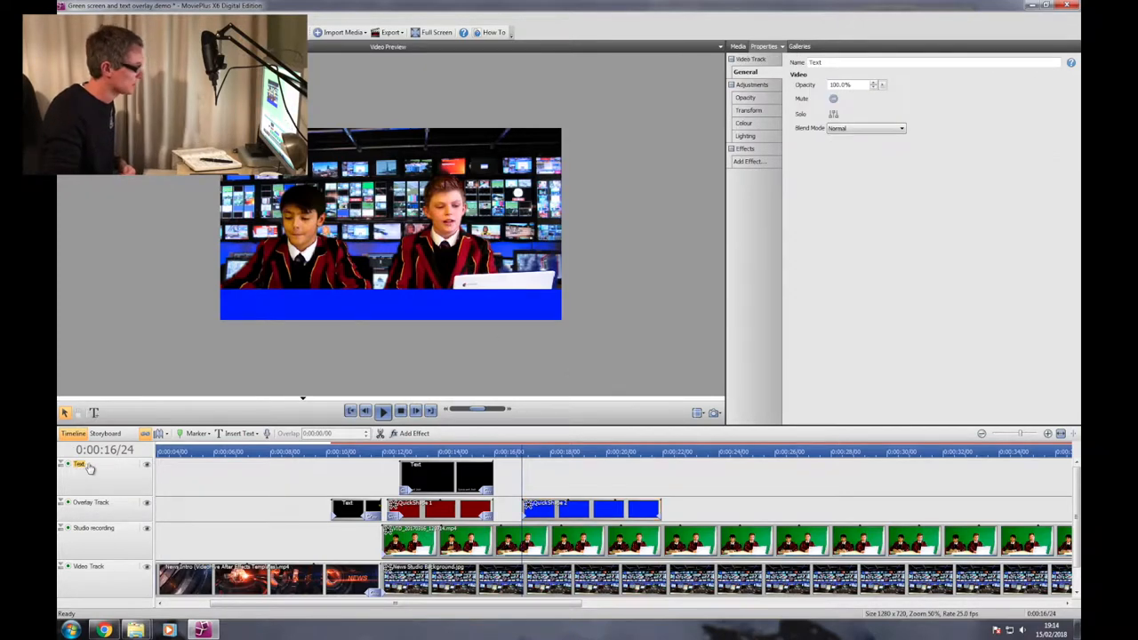
click(132, 18)
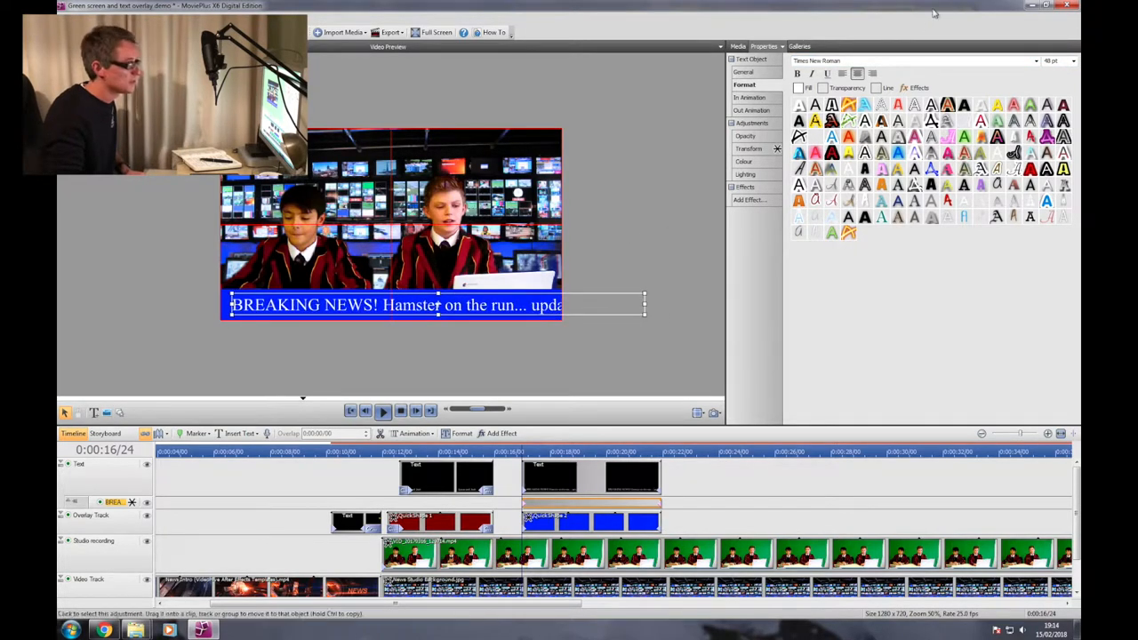
click(1034, 61)
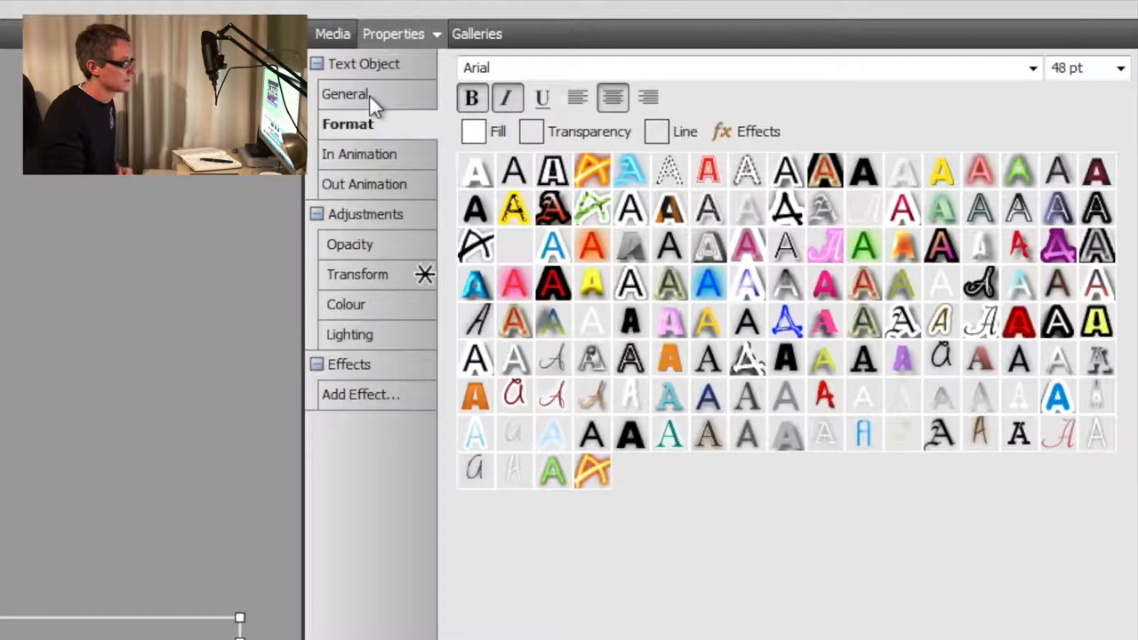
Step: Set the headline's Scrolling to Left and preview the ticker playing across the blue bar
click(350, 92)
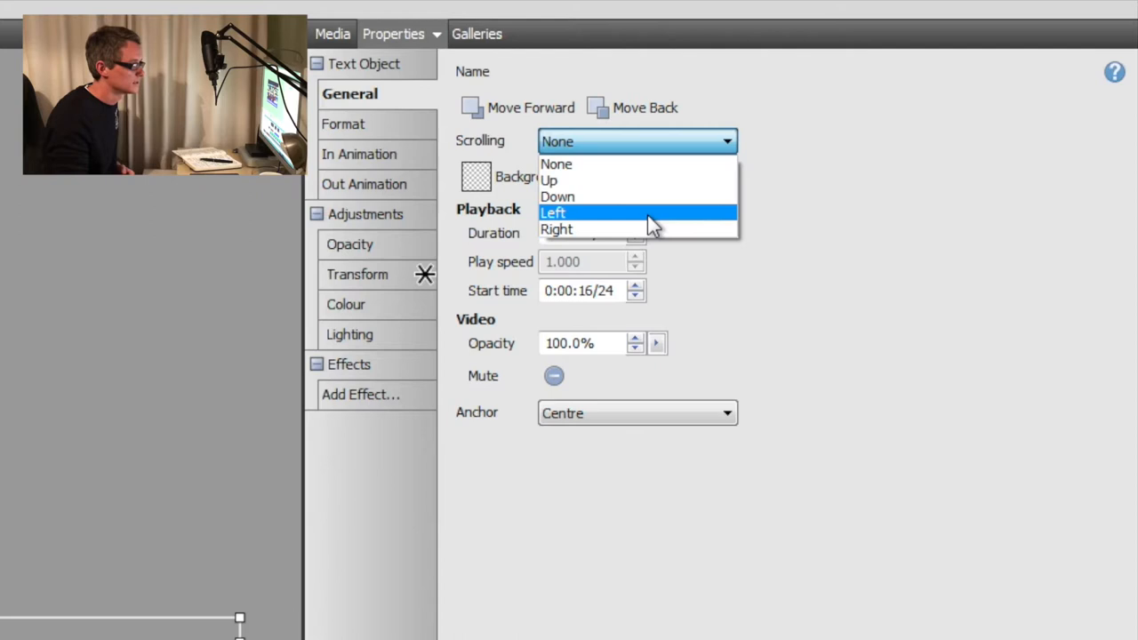
click(553, 211)
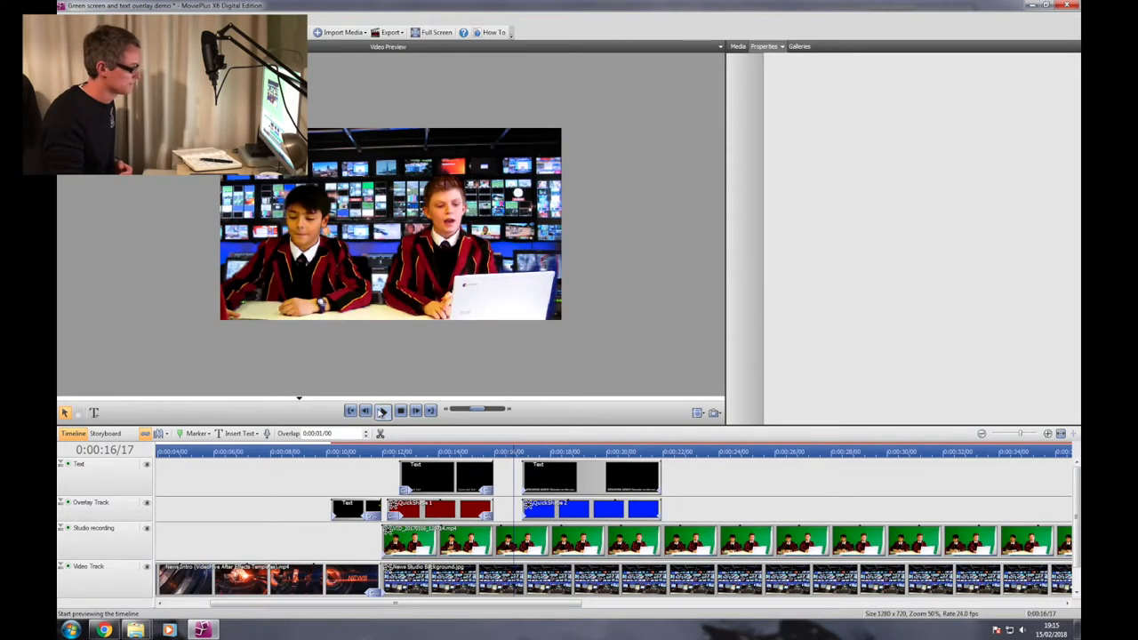
click(380, 412)
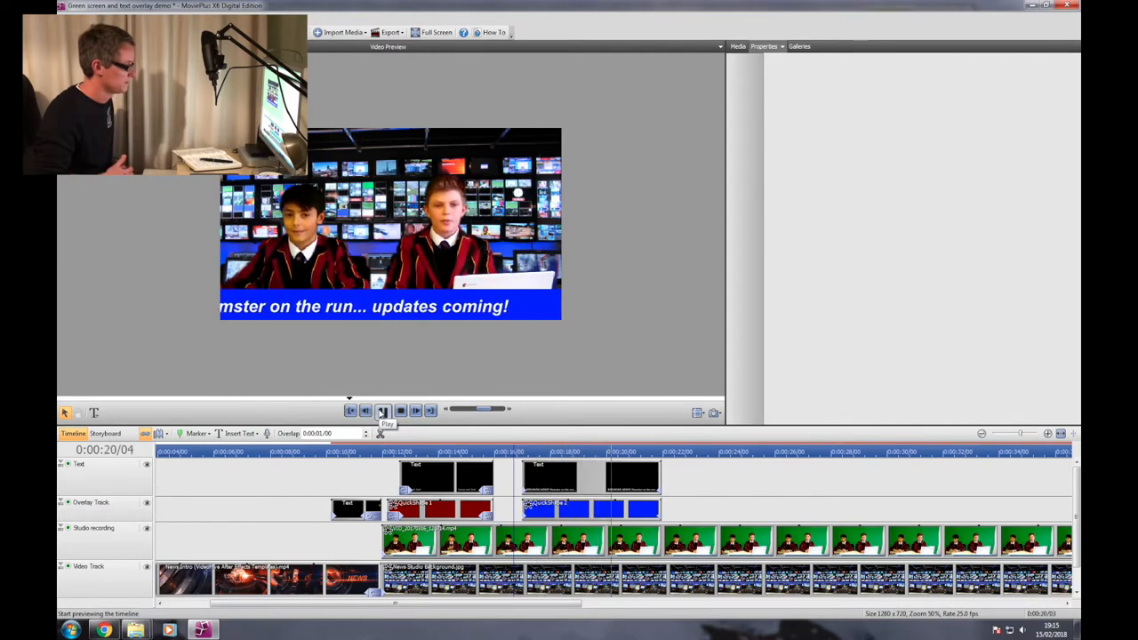
click(380, 410)
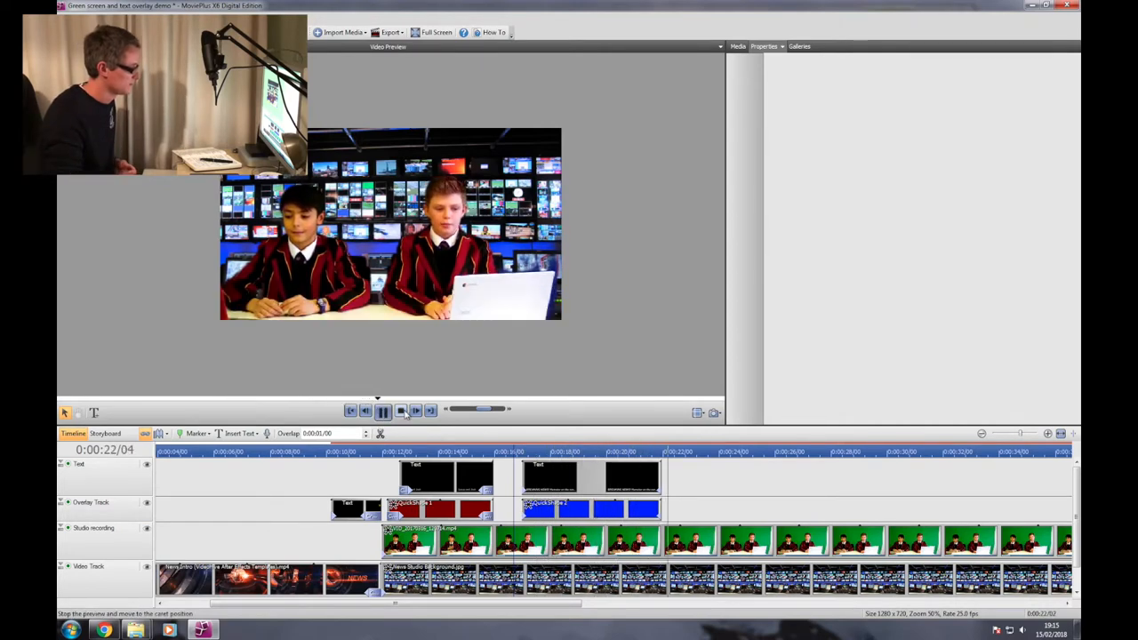
click(398, 410)
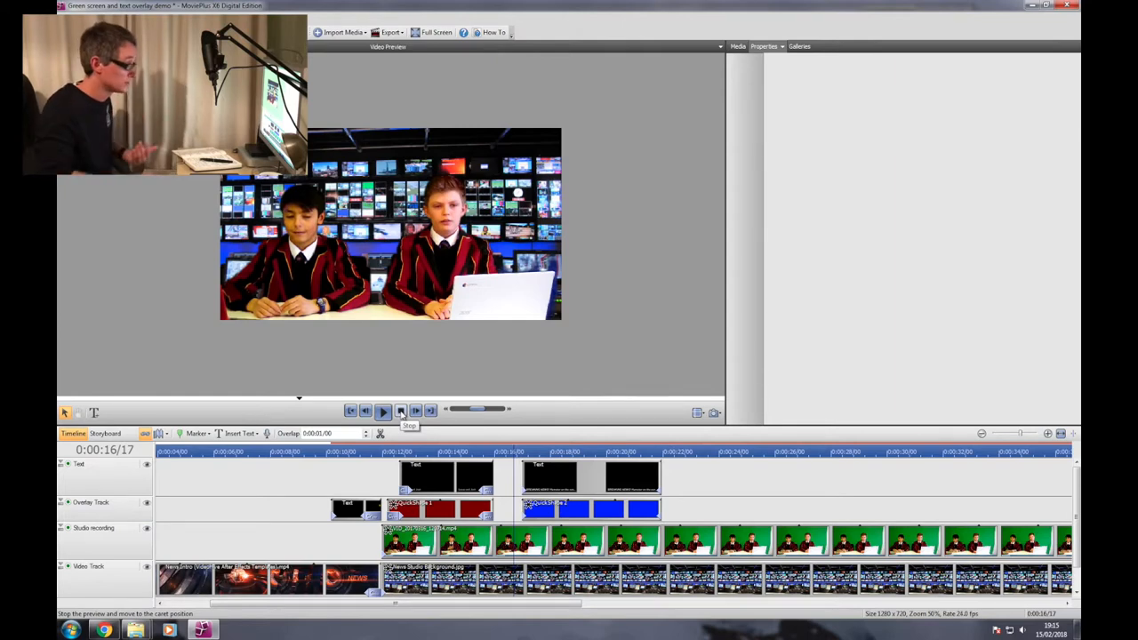
click(572, 477)
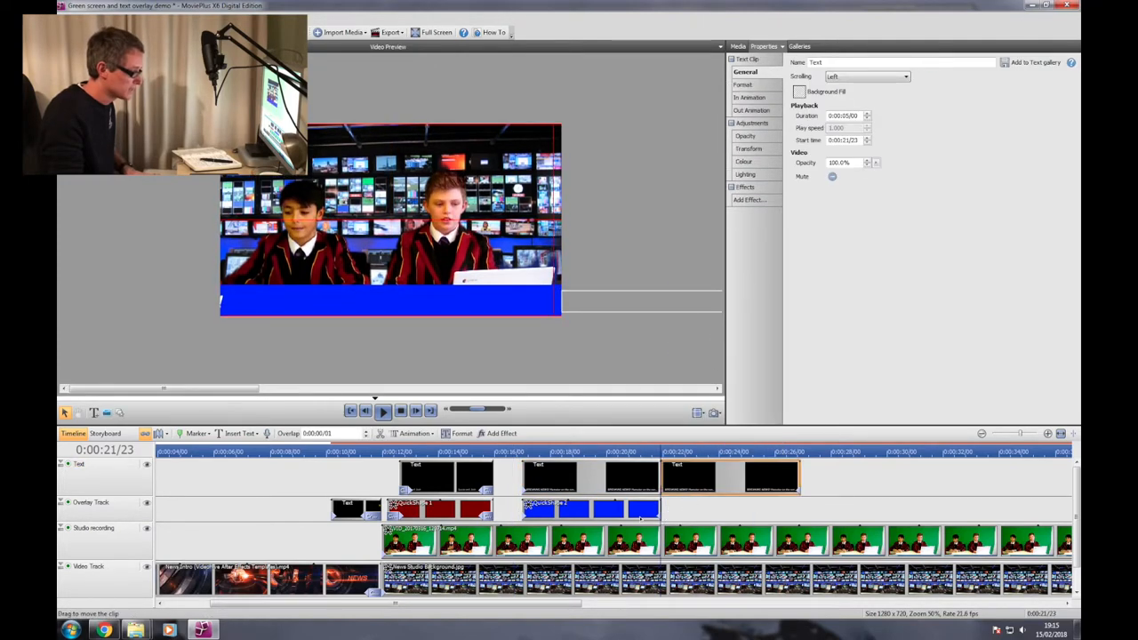
Step: Extend the headline and blue bar clips along the timeline and preview the longer ticker
click(590, 508)
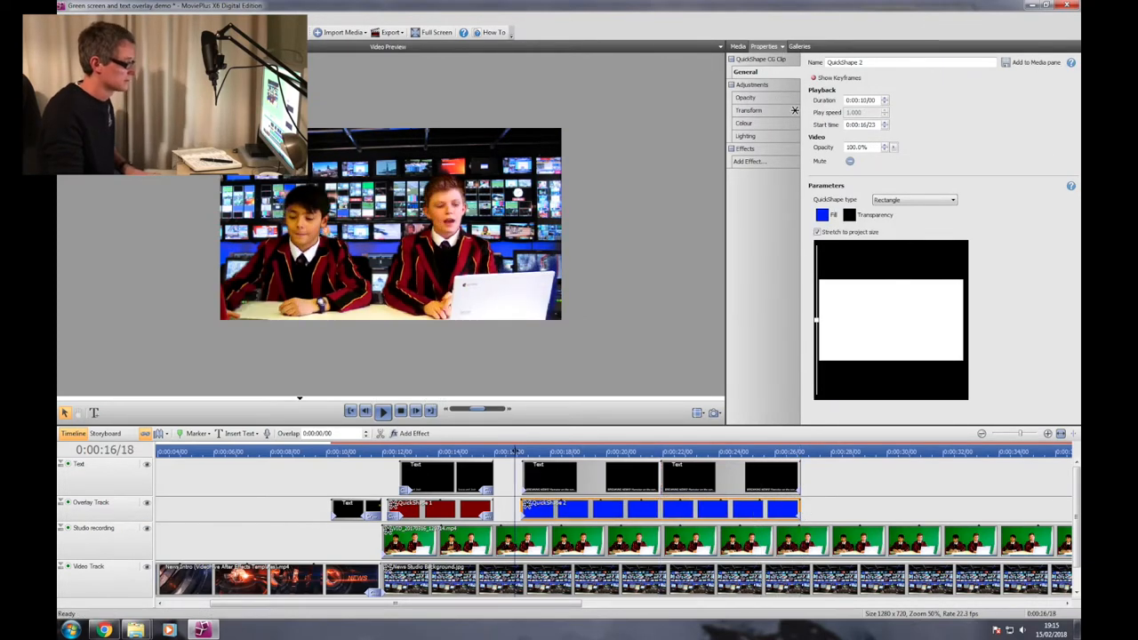
click(380, 413)
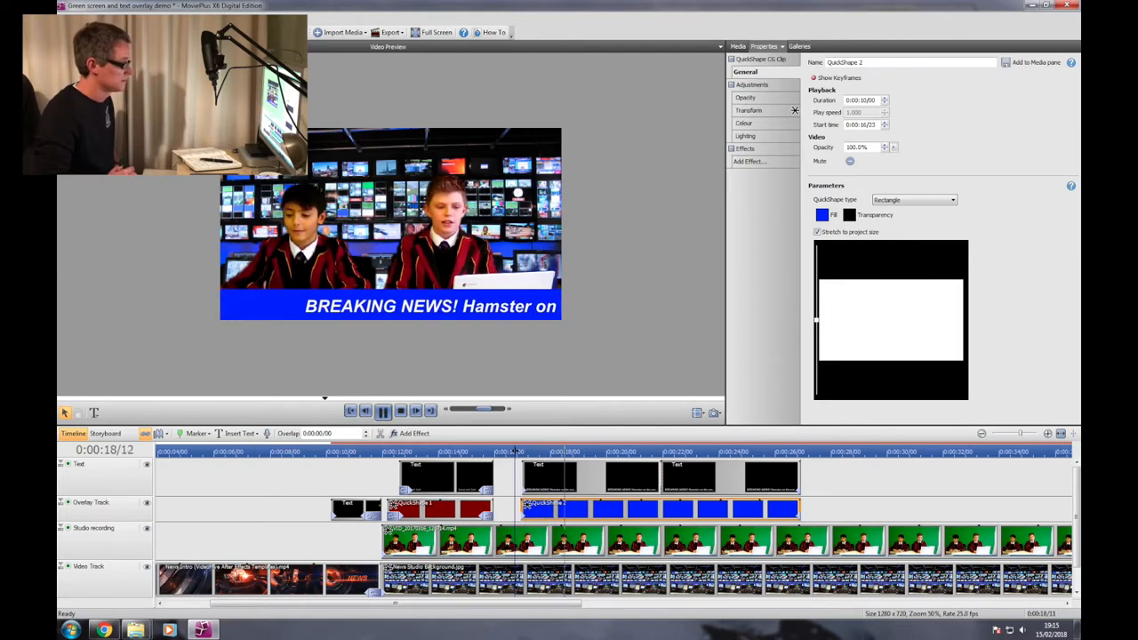